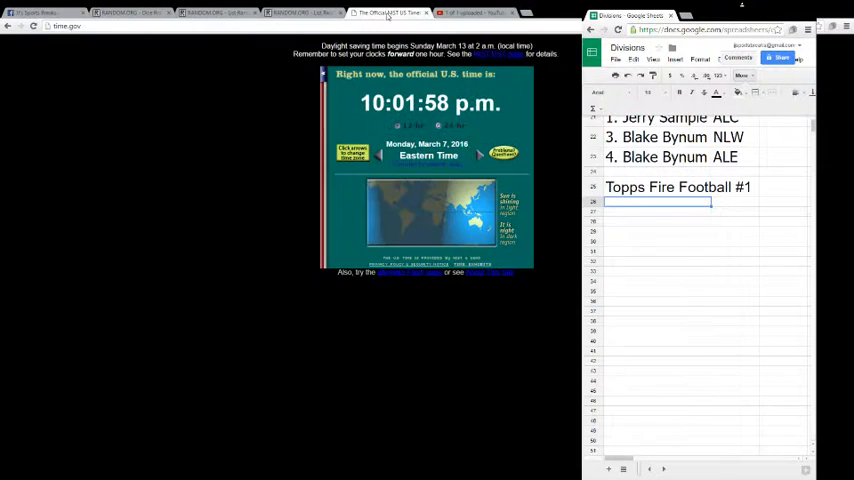
# Go from the Dice Roller to the List Randomizer holding the eight participant names
pyautogui.click(135, 12)
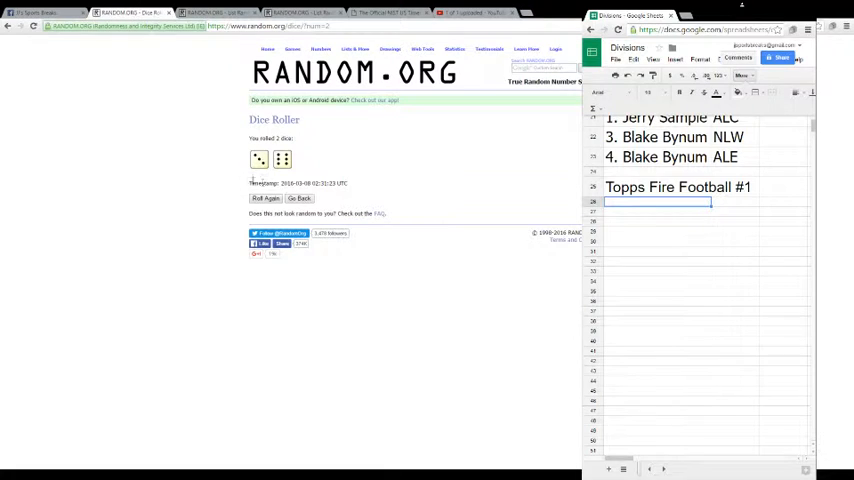
pyautogui.click(265, 198)
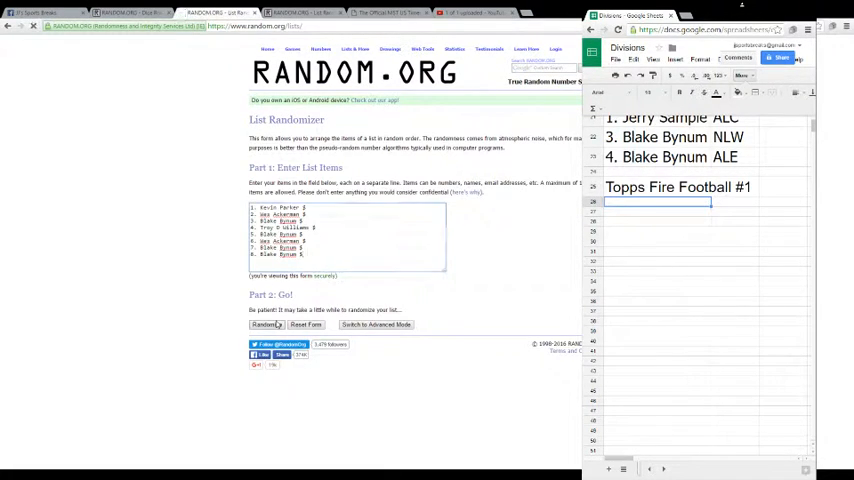
# Shuffle the eight participant names repeatedly with Randomize and Again
pyautogui.click(266, 324)
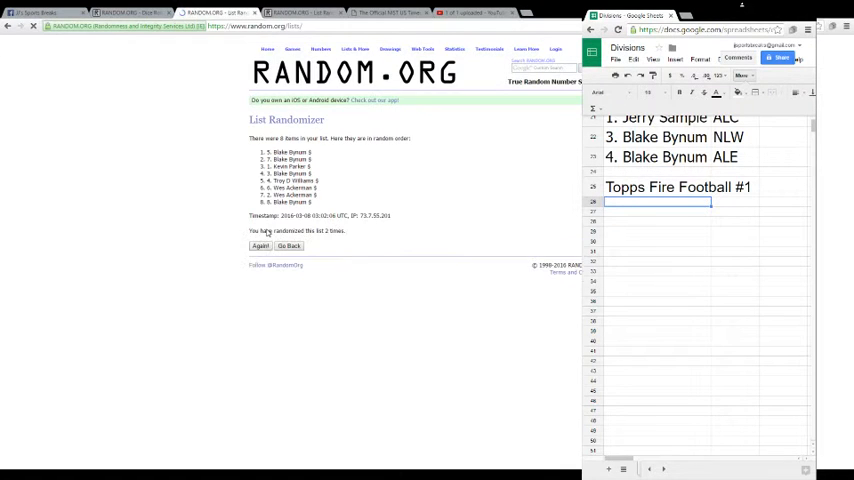
pyautogui.click(260, 246)
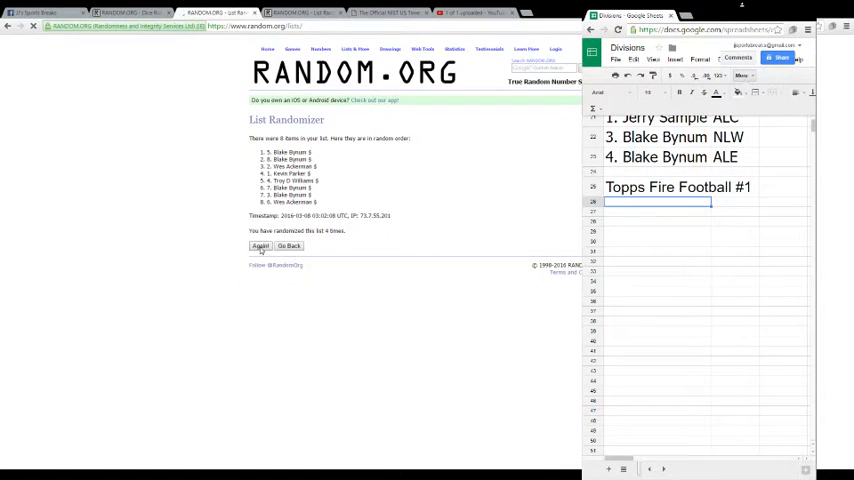
pyautogui.click(260, 246)
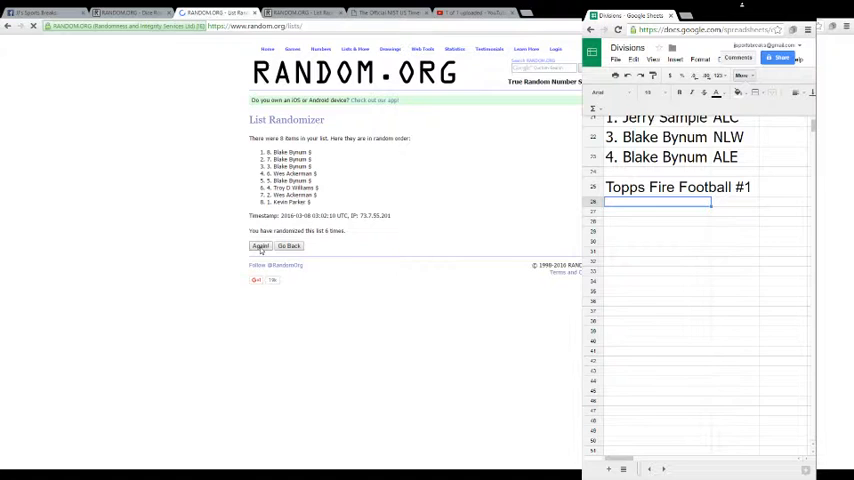
pyautogui.click(260, 246)
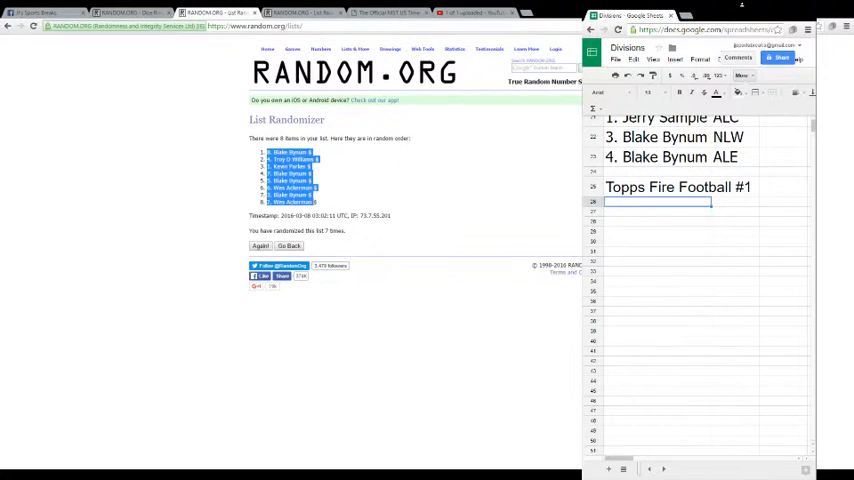
# Paste the shuffled names below the Topps Fire Football #1 heading
pyautogui.rightClick(658, 202)
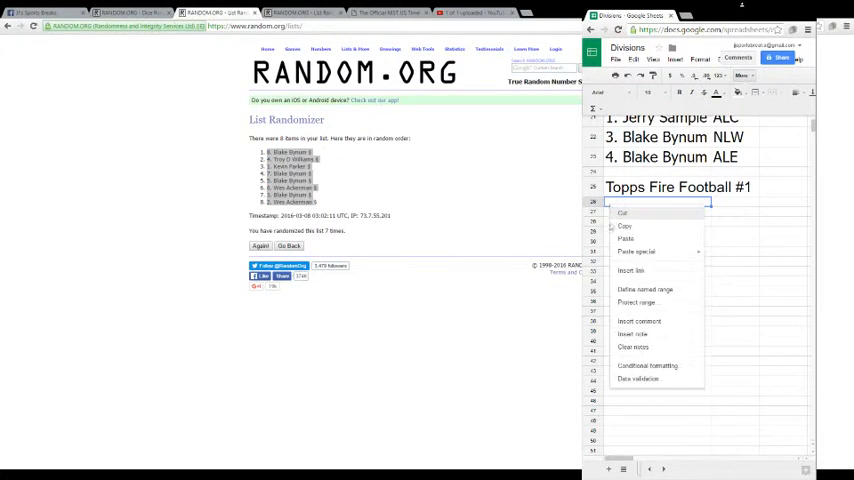
pyautogui.click(625, 238)
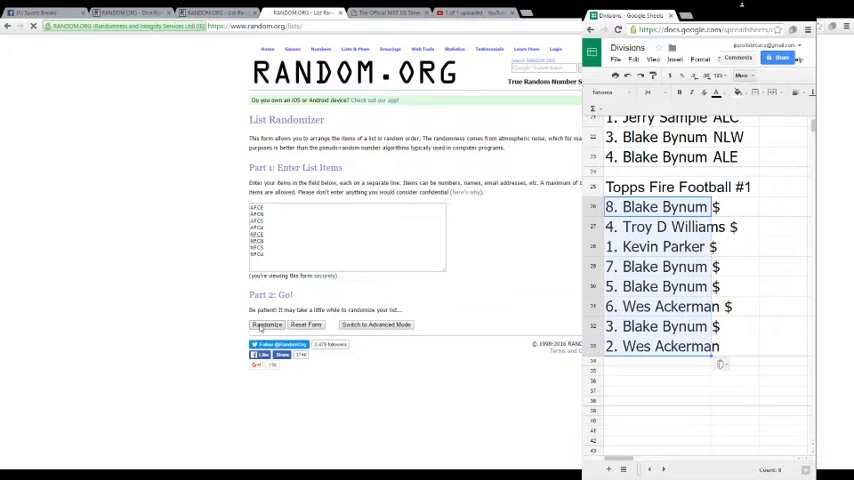
# Randomize the eight NFL division codes and shuffle them again several times
pyautogui.click(267, 324)
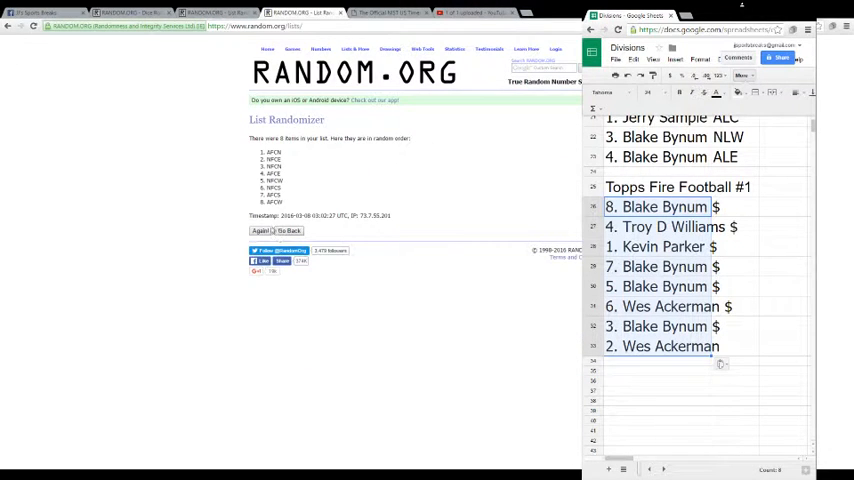
pyautogui.click(260, 245)
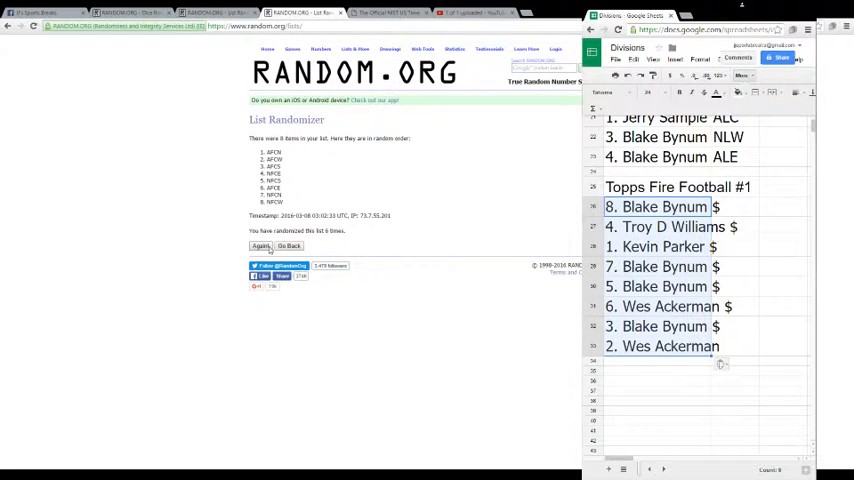
pyautogui.click(259, 246)
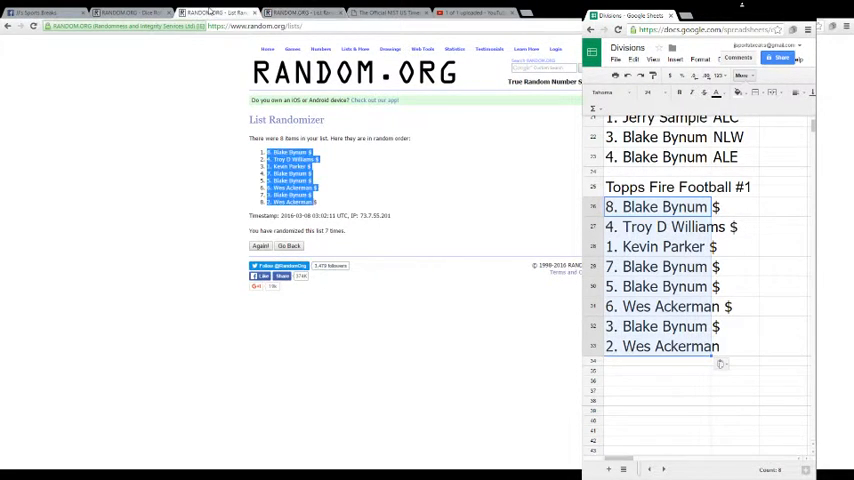
pyautogui.click(261, 246)
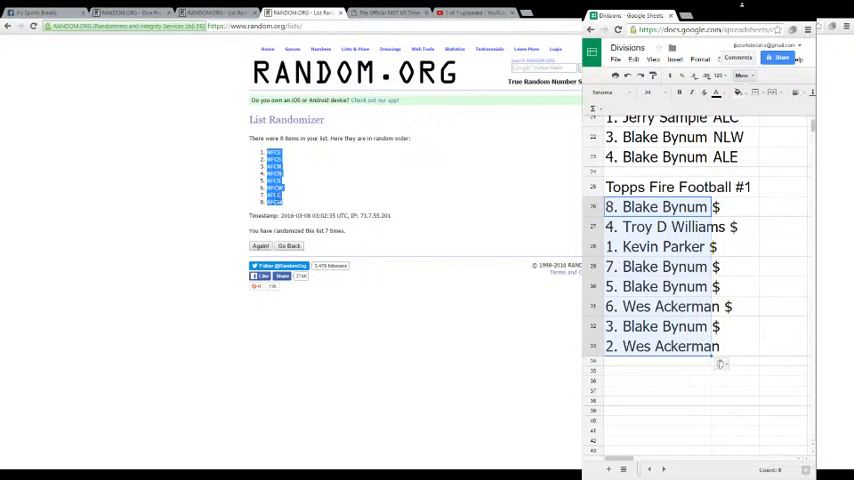
# Paste the shuffled division codes into the cells beside the eight names
pyautogui.click(260, 245)
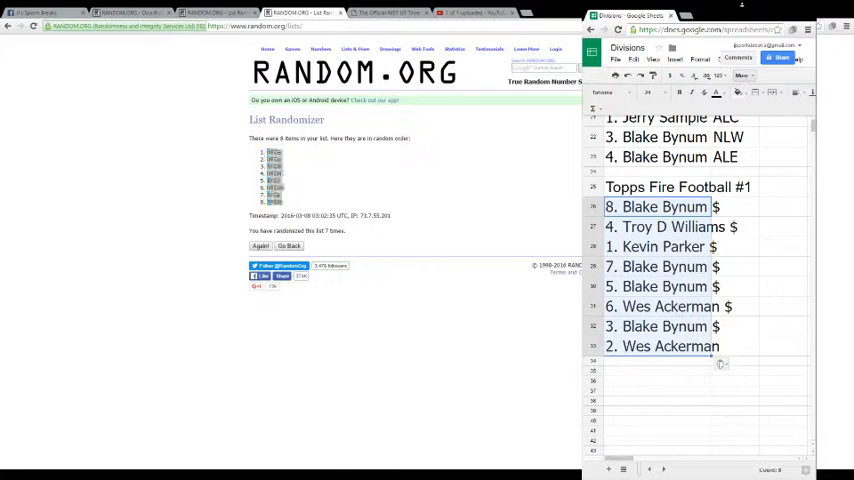
pyautogui.rightClick(656, 206)
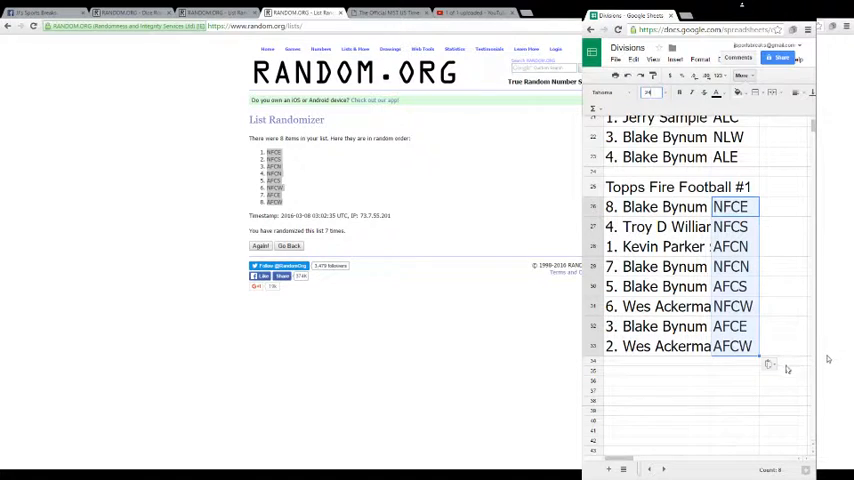
pyautogui.moveTo(773, 334)
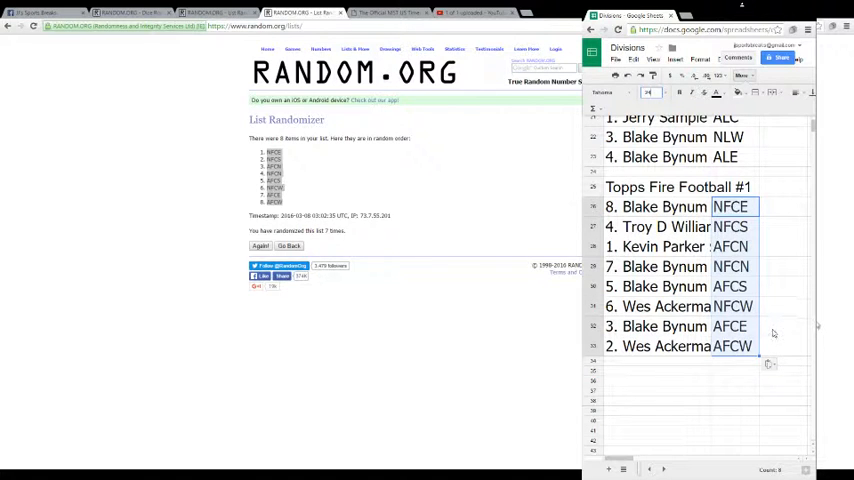